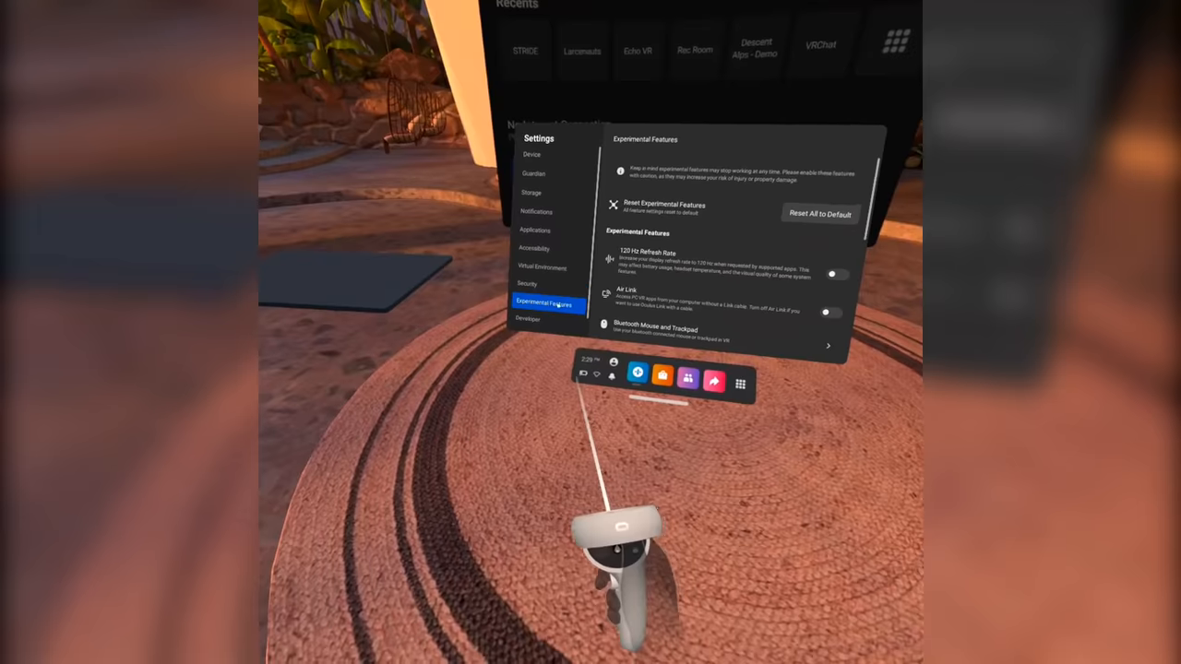
# Step: Open the Social panel from the universal menu bar in the Mars home
pyautogui.scroll(-3)
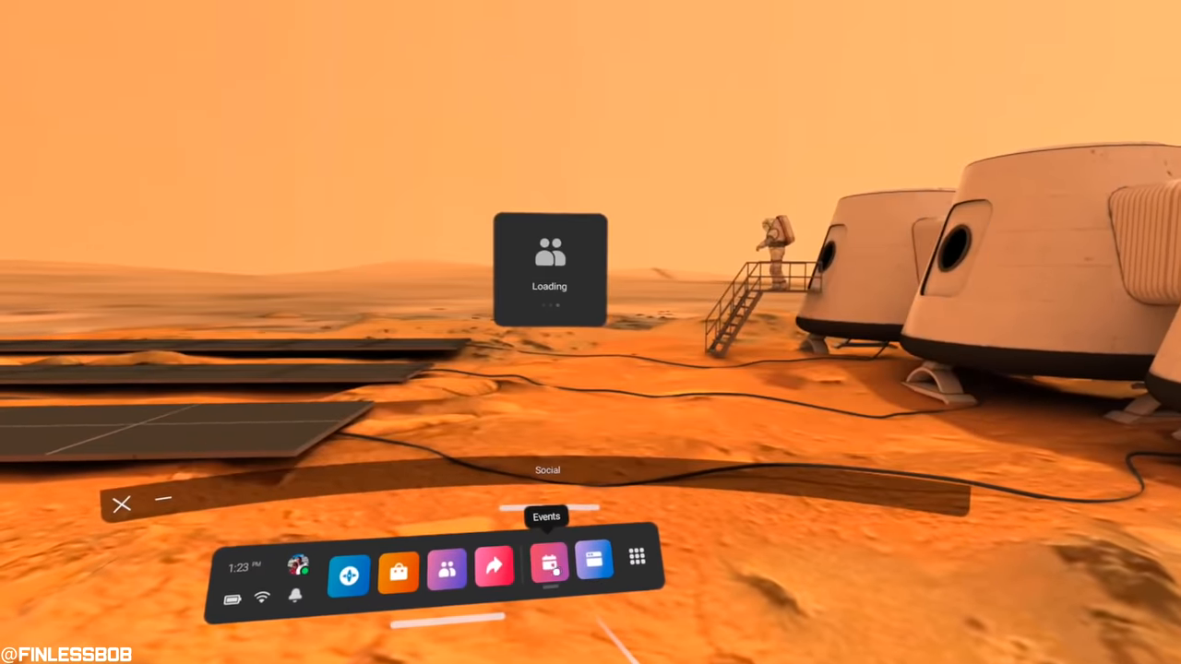
pyautogui.click(545, 571)
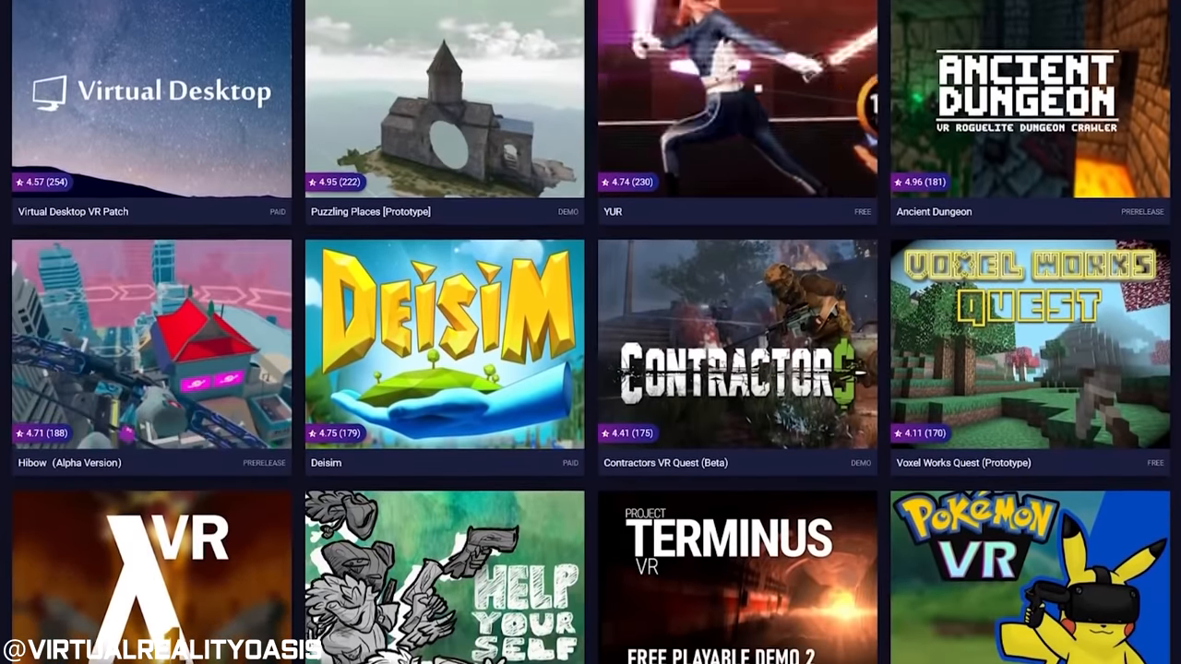
# Step: Scroll the SideQuest app grid down to reveal Lambda1VR, Project Terminus Prologue and Pokémon VR
pyautogui.scroll(-3)
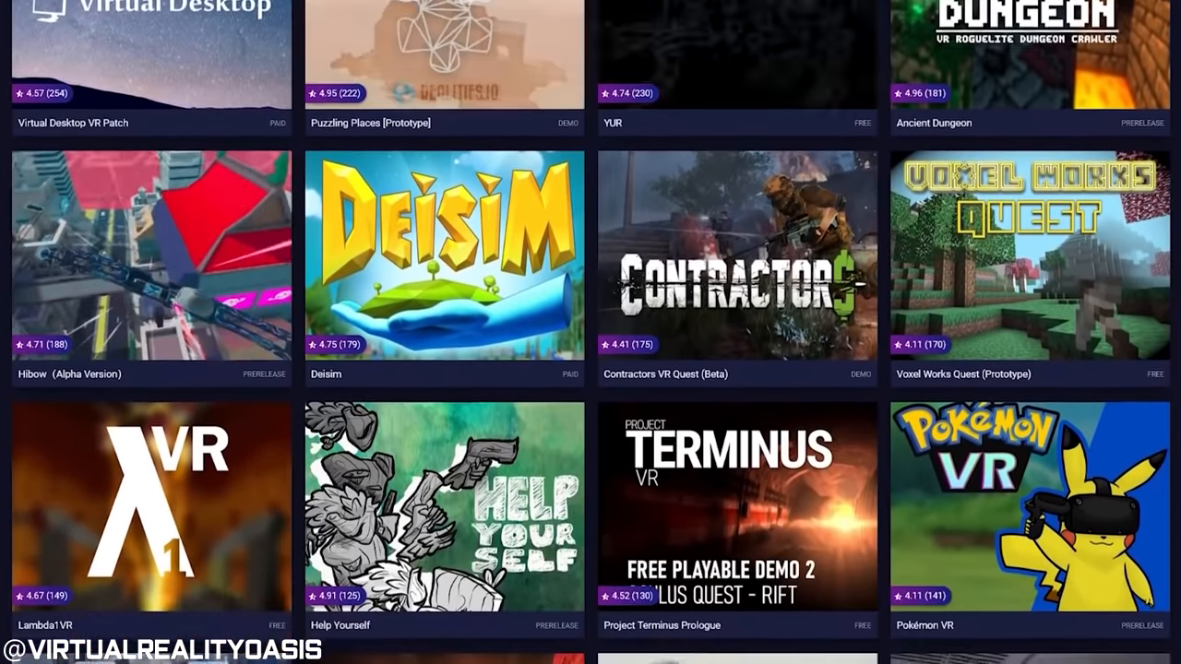
# Step: Scroll through the Cactus Cowboy AR - Passthrough Techdemo page description
pyautogui.scroll(3)
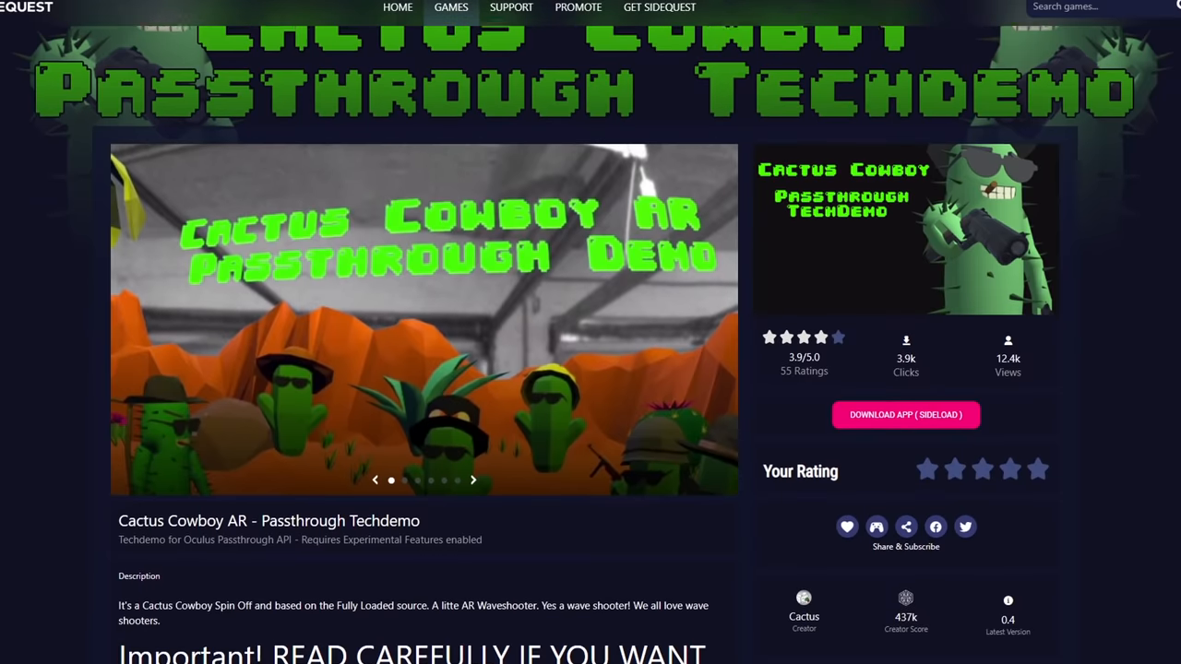
pyautogui.scroll(-3)
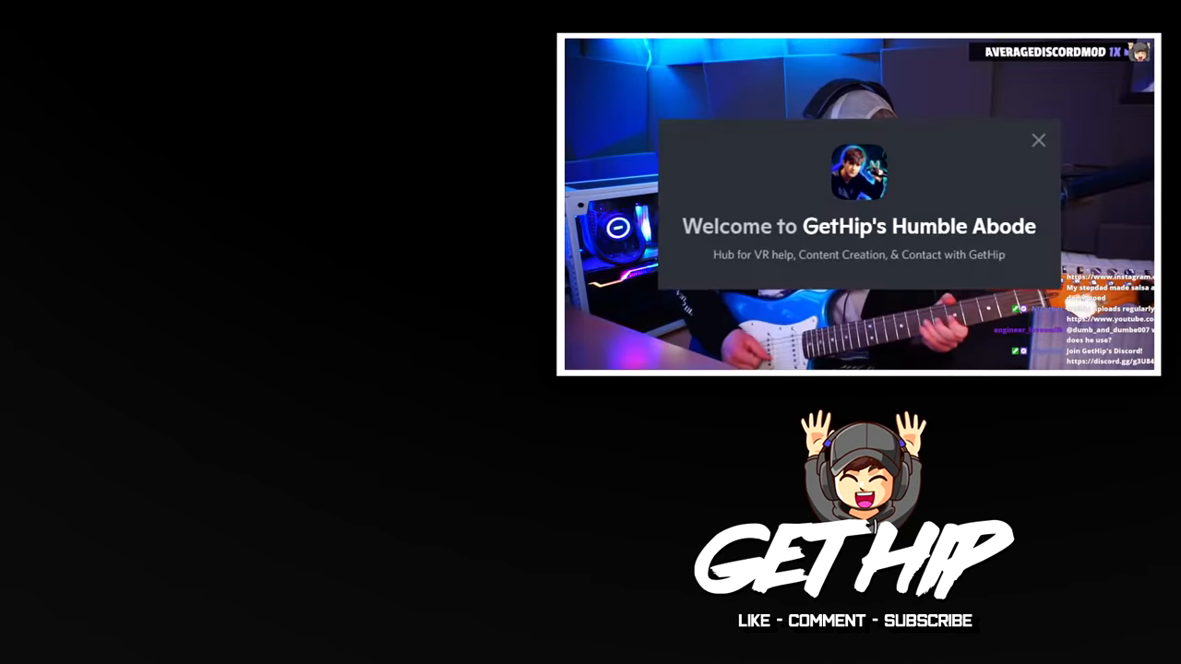
pyautogui.click(1038, 140)
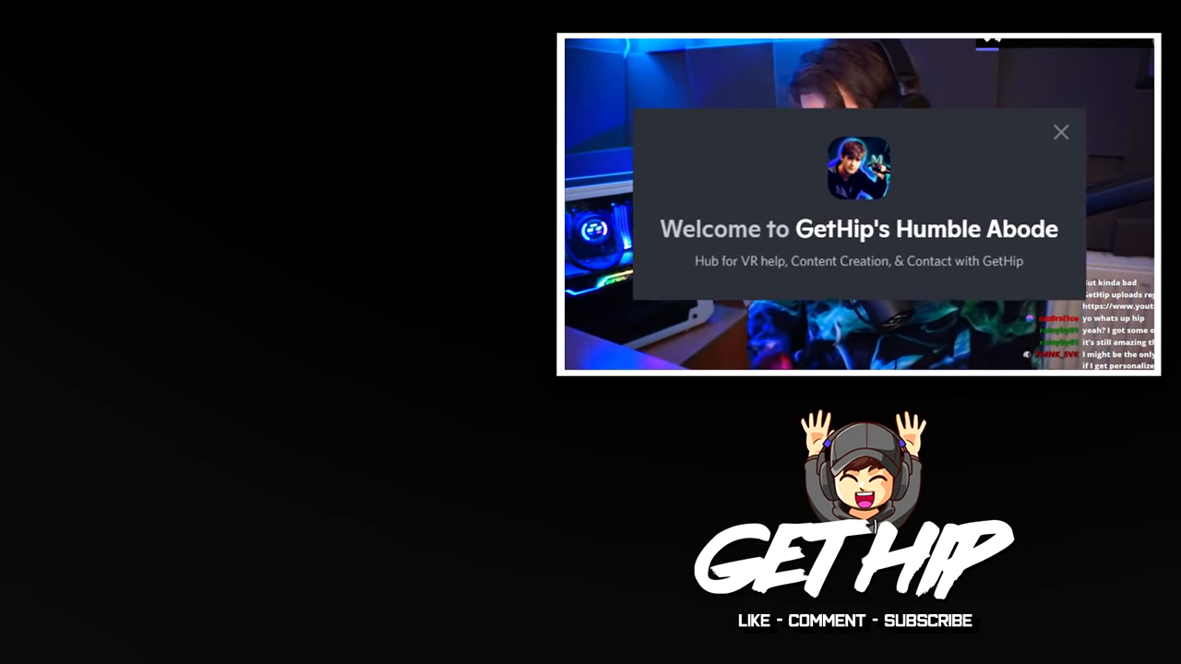
pyautogui.click(1062, 132)
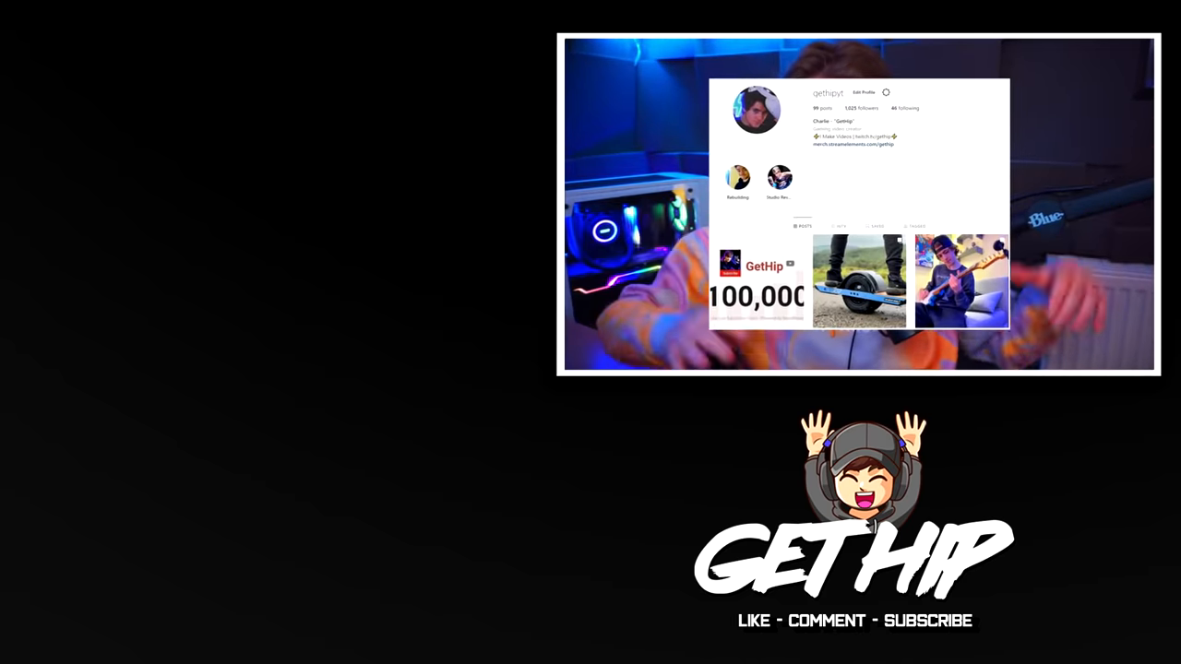